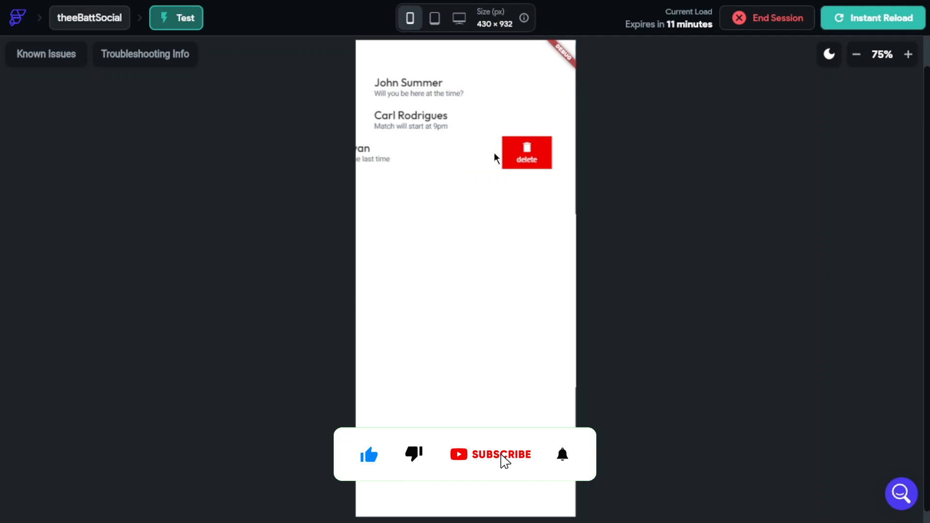
Return from the test run to the FlutterFlow editor.
click(502, 454)
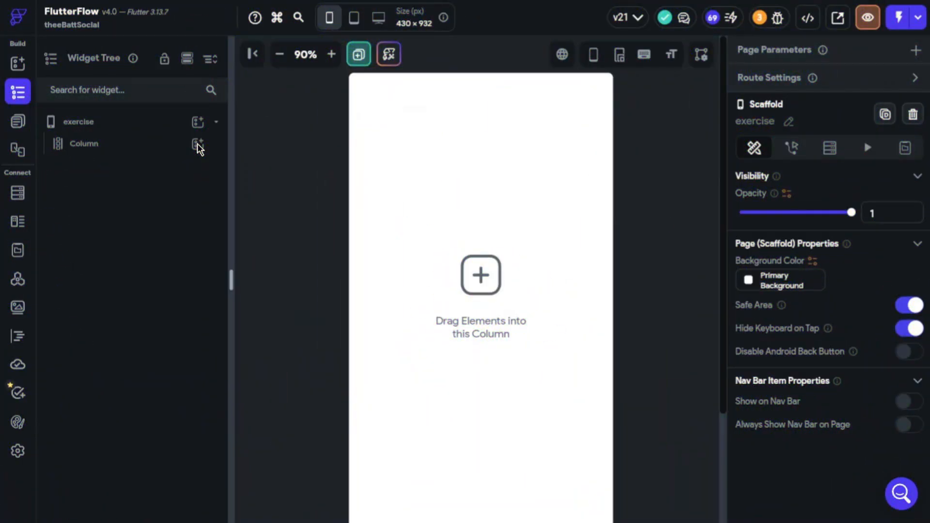
Add a ListView to the Column and a SlidableListTile inside the ListView.
click(198, 143)
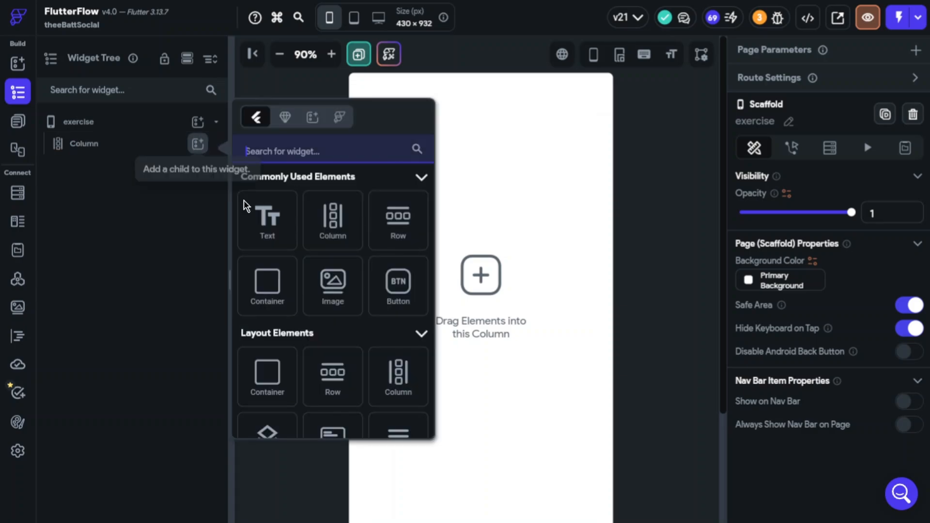
scroll(down, 3)
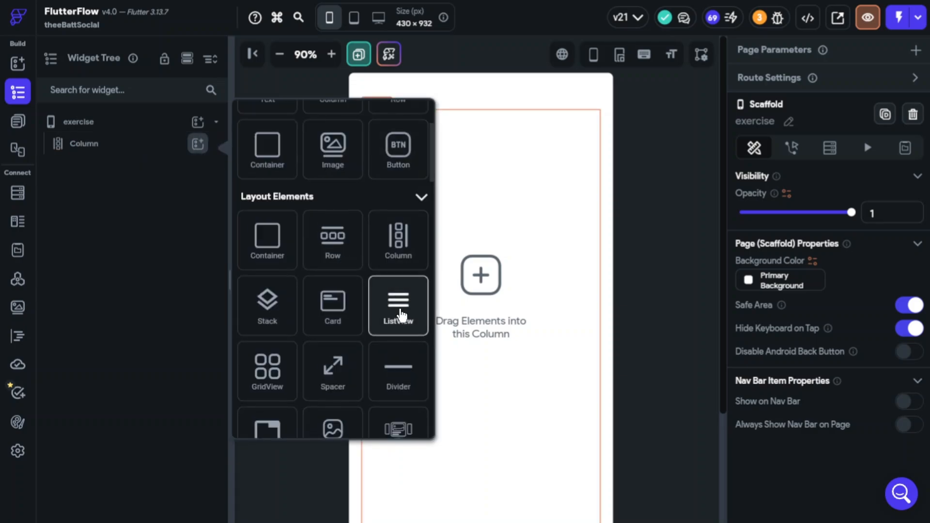
click(398, 306)
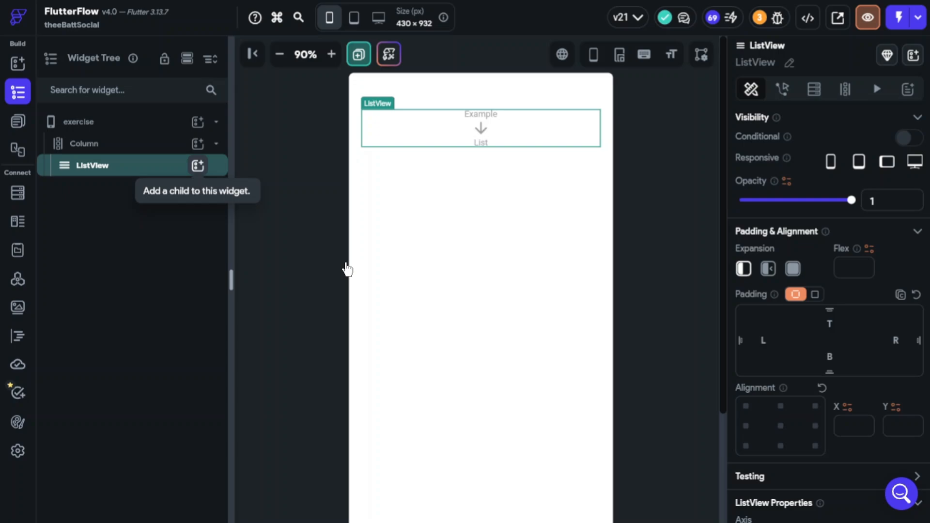
click(198, 165)
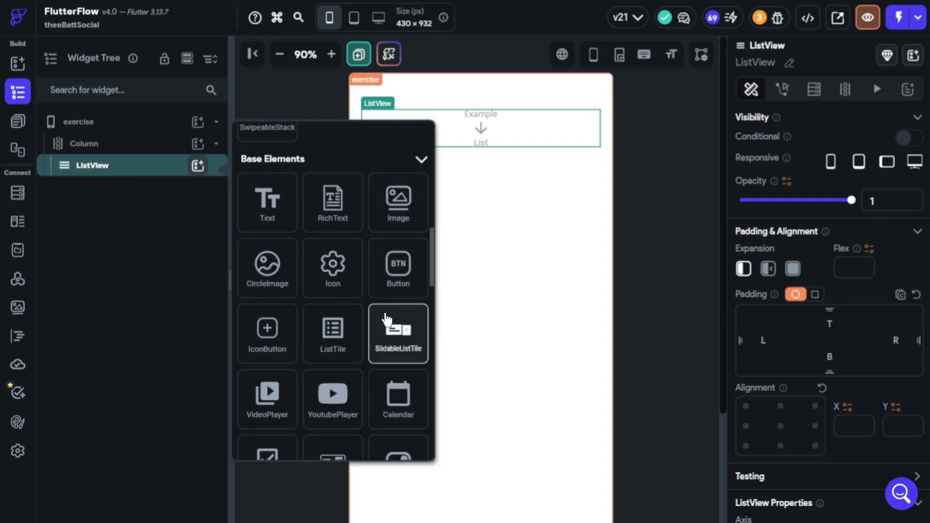
click(398, 333)
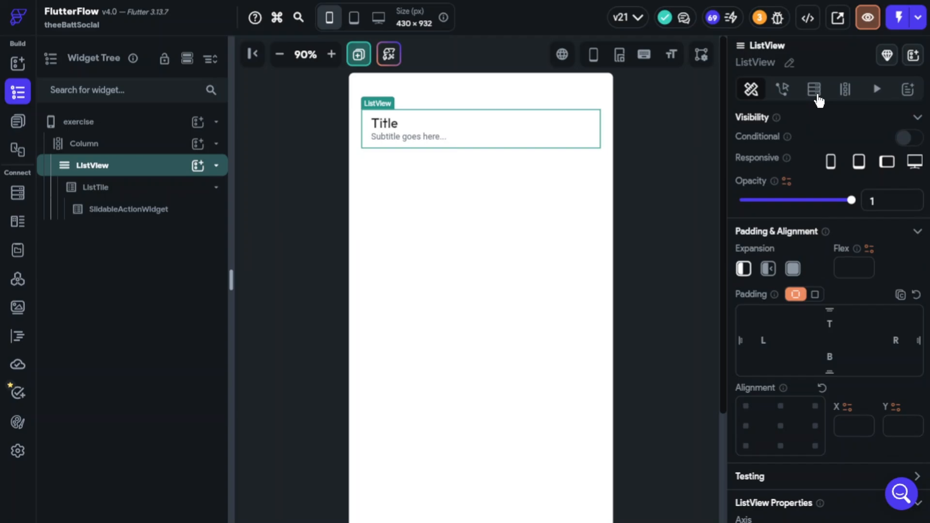
Query the examples collection as a list of documents and generate list items from it.
click(812, 88)
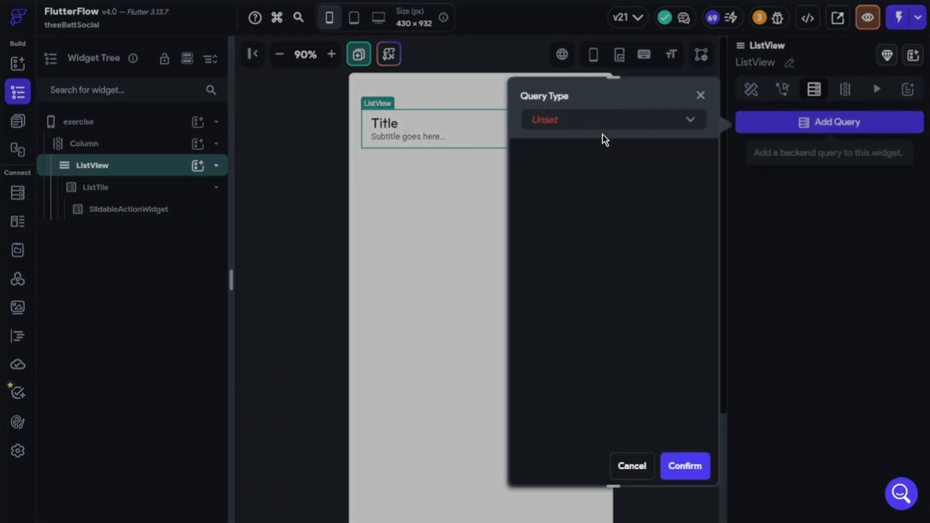
click(613, 120)
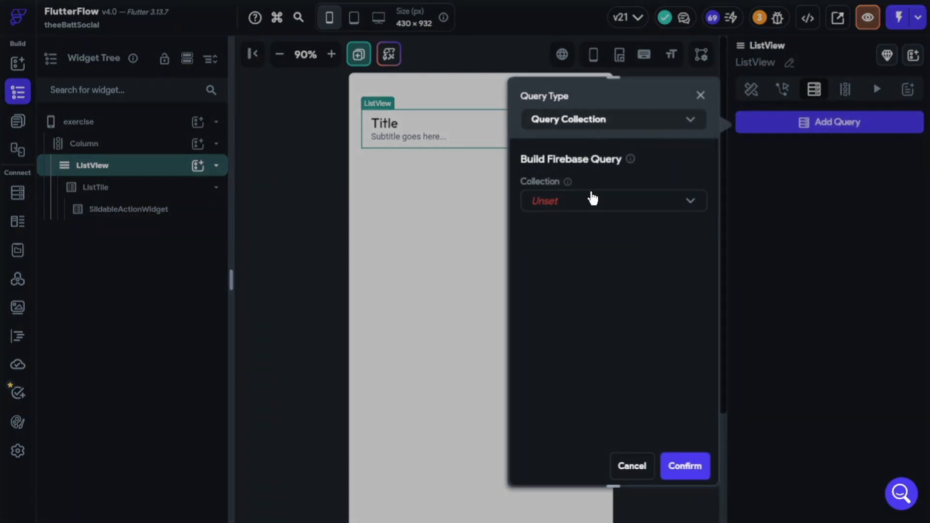
click(614, 200)
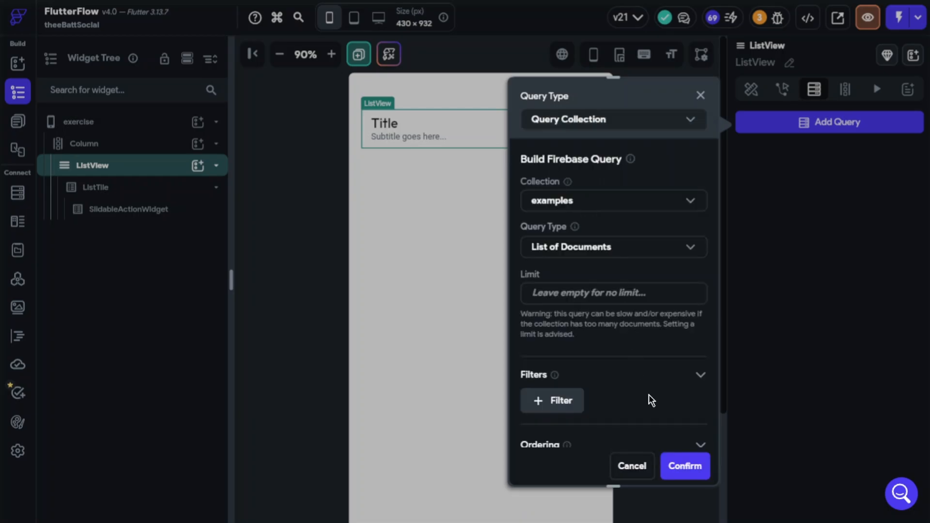
click(685, 466)
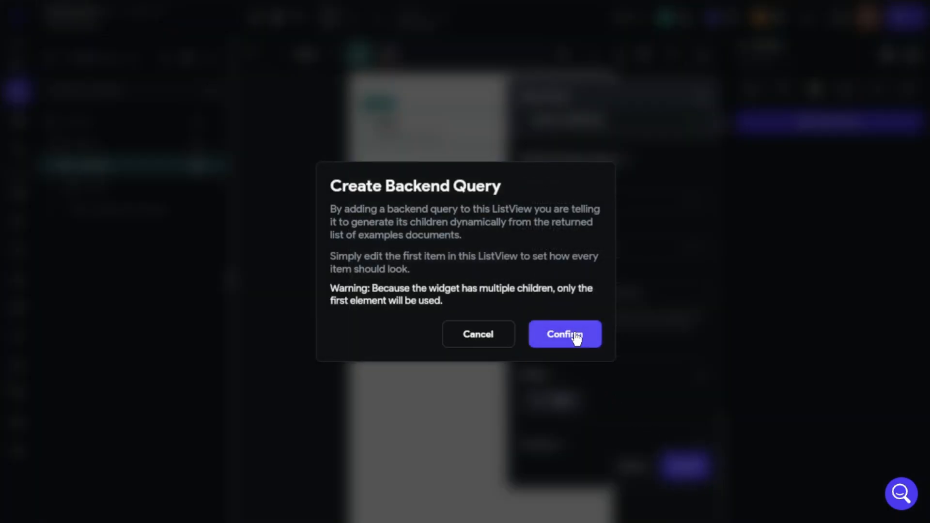
click(565, 333)
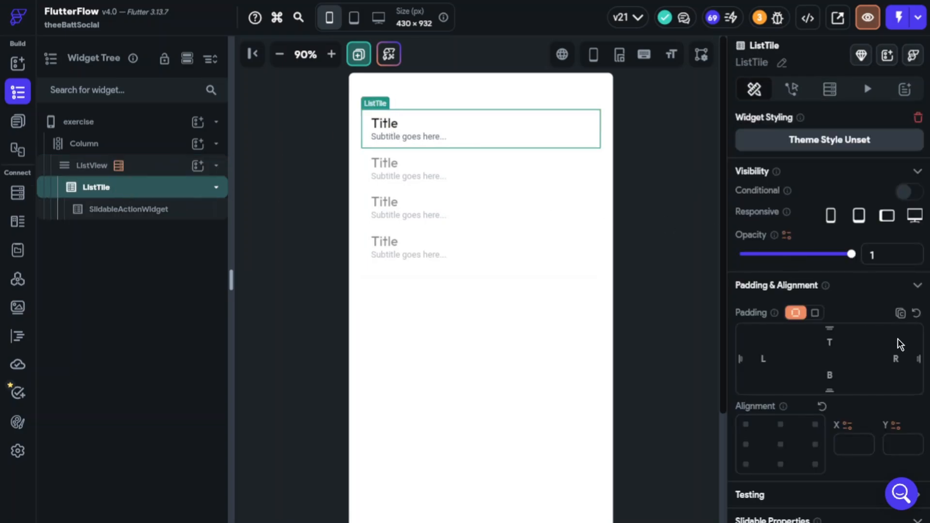
Bind the tile title to the title field and the subtitle to the description field.
scroll(down, 3)
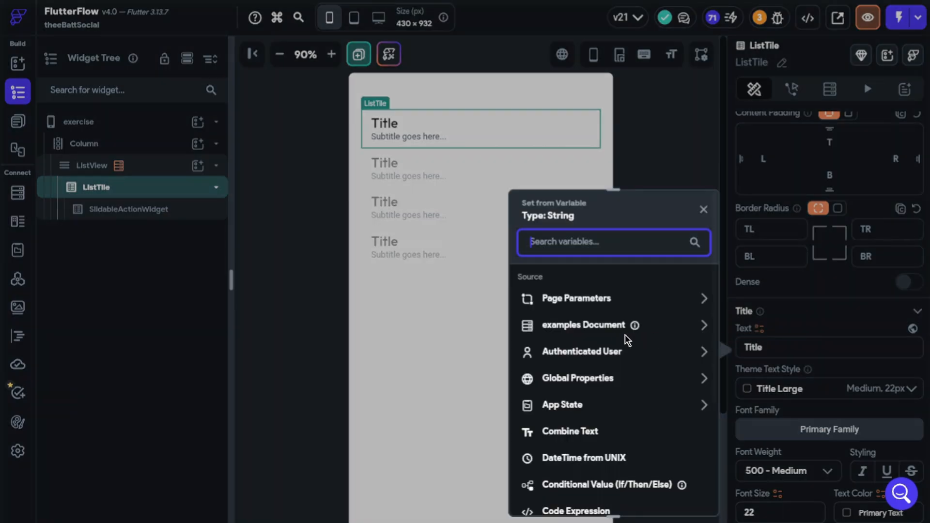
click(583, 326)
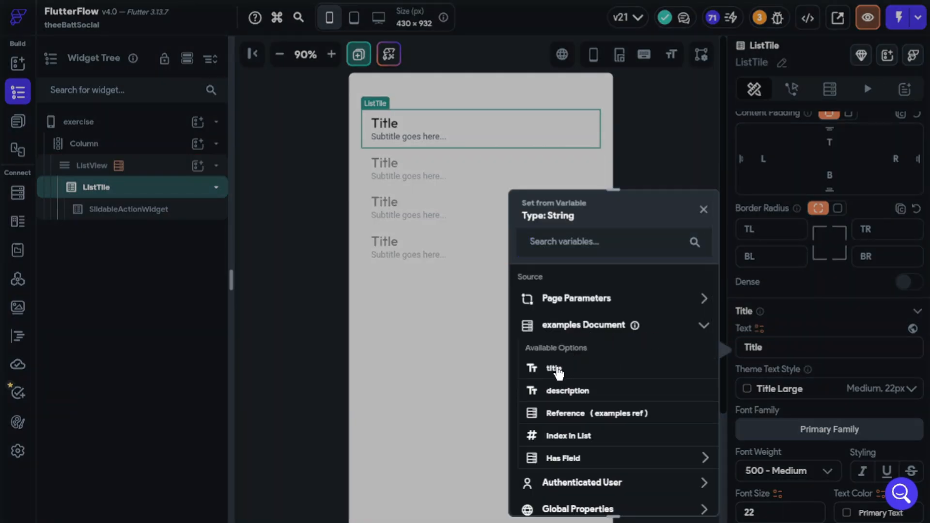
click(553, 368)
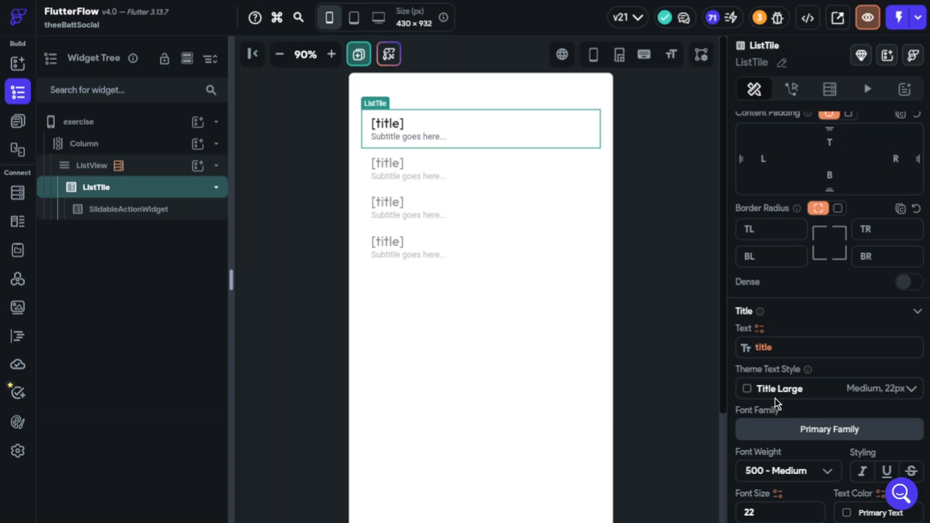
scroll(down, 3)
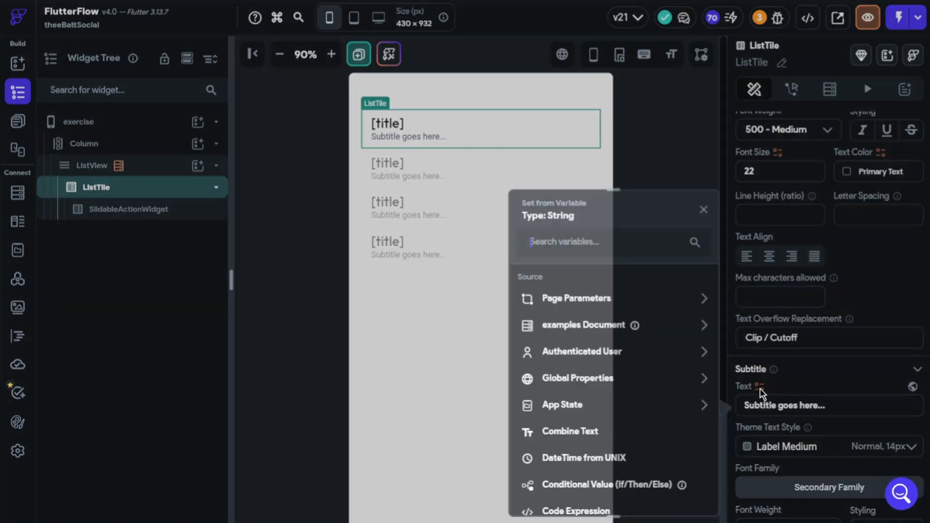
click(583, 325)
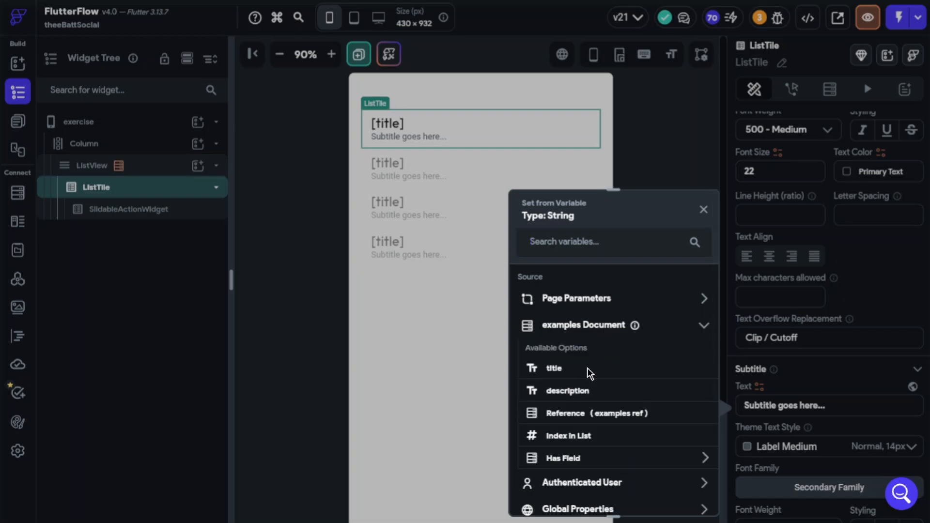
click(568, 391)
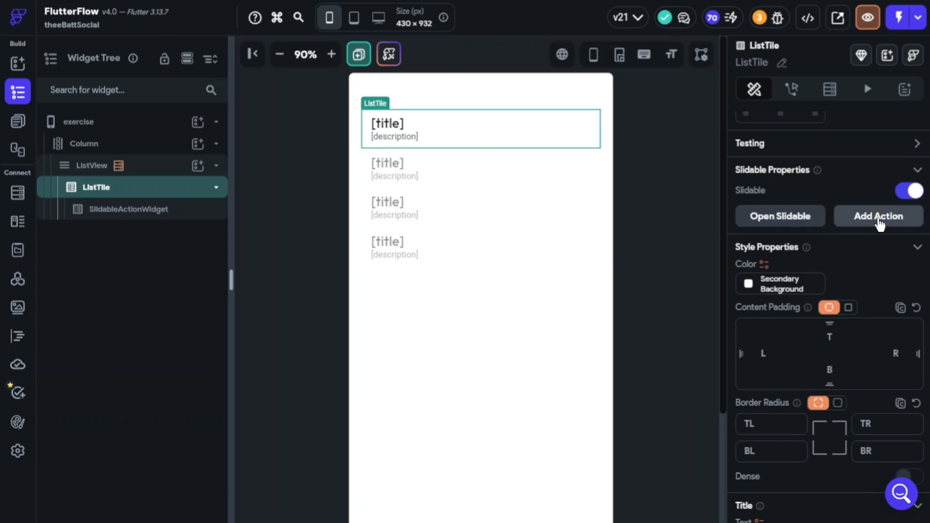
mouse_move(866, 229)
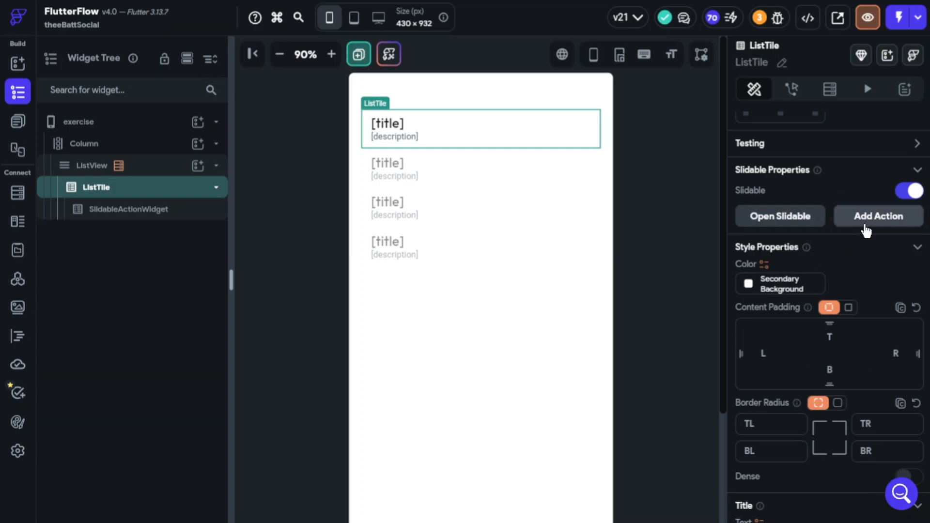
Add a second slidable action, preview both Share actions, and select the first for editing.
click(878, 216)
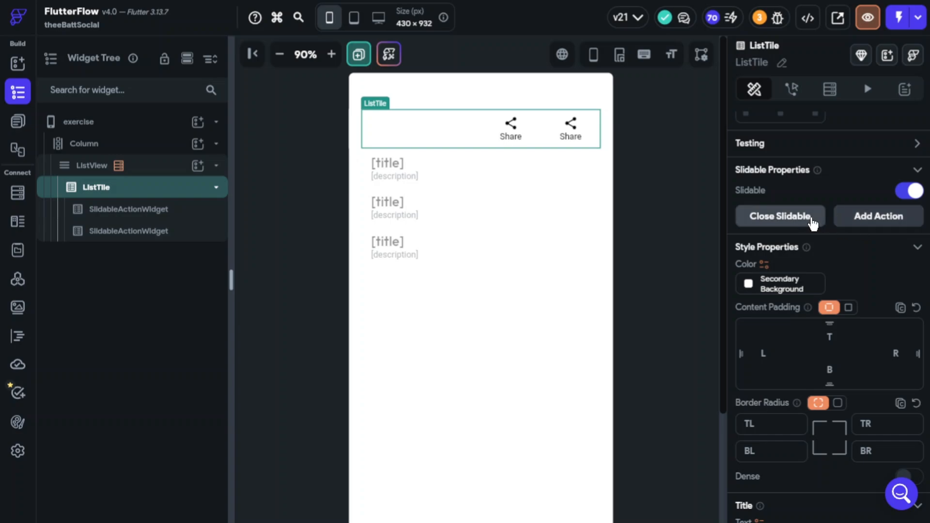
click(780, 216)
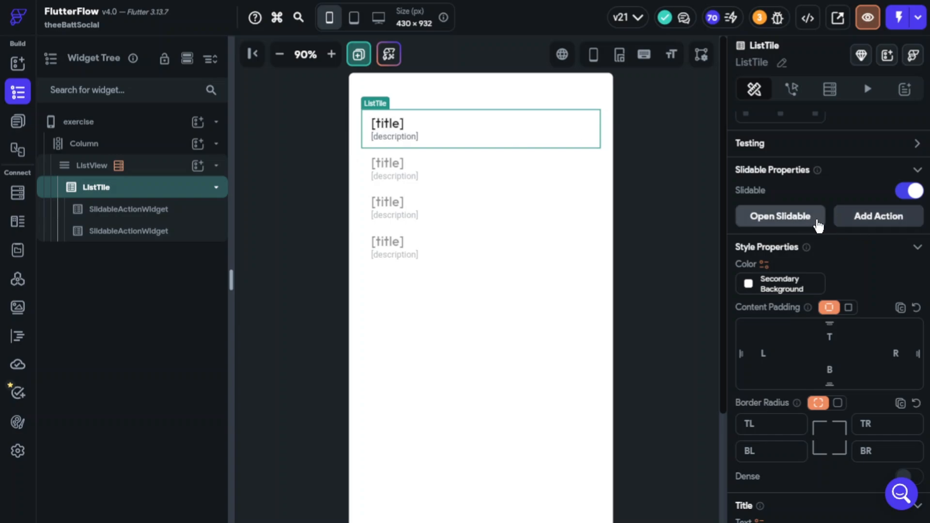
click(780, 216)
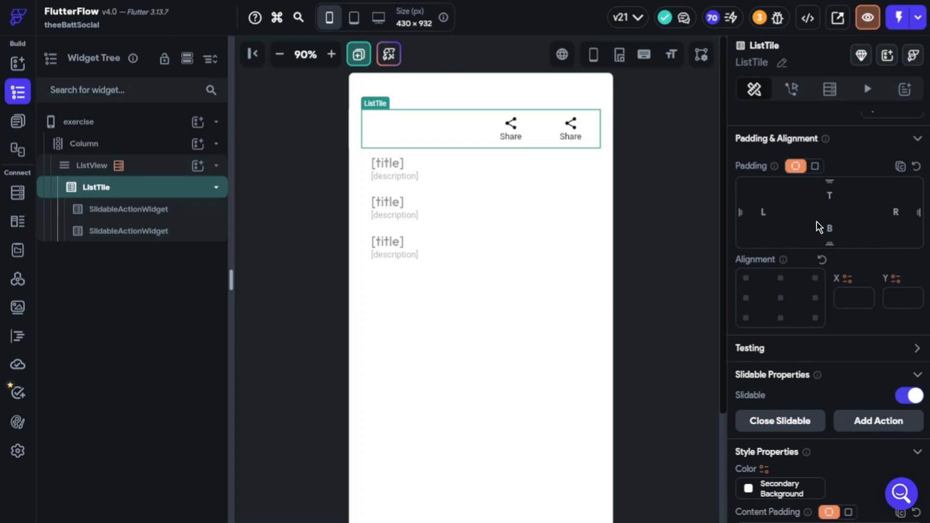
click(128, 209)
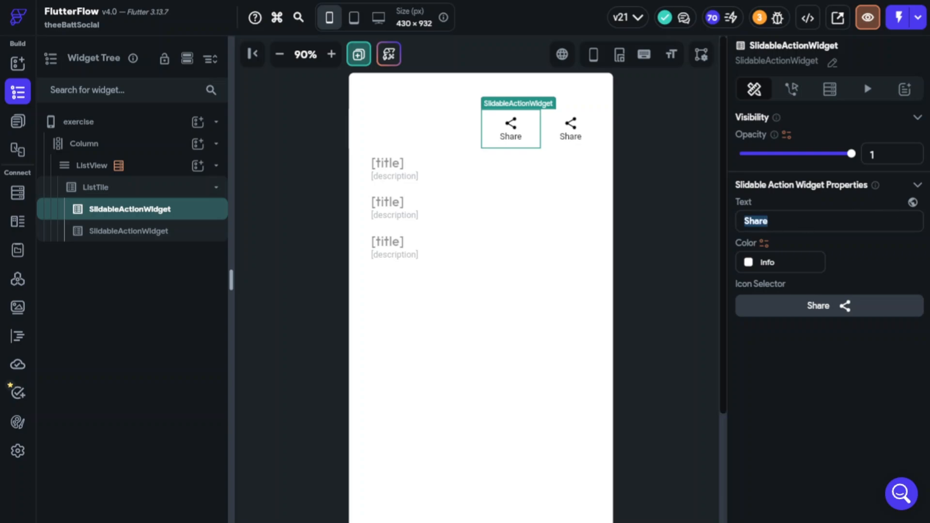
Label the first action 'delete' with the Delete Sharp icon and go to its Actions settings.
text(delete)
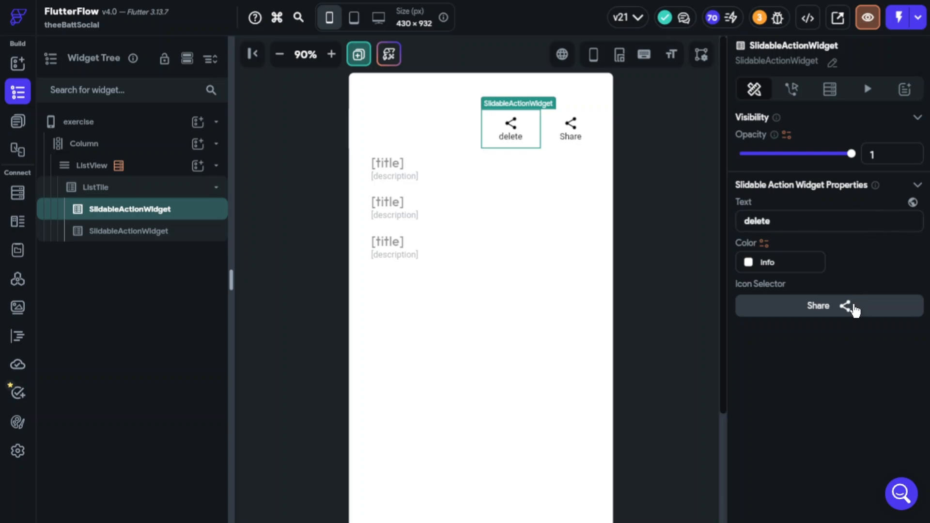
click(830, 305)
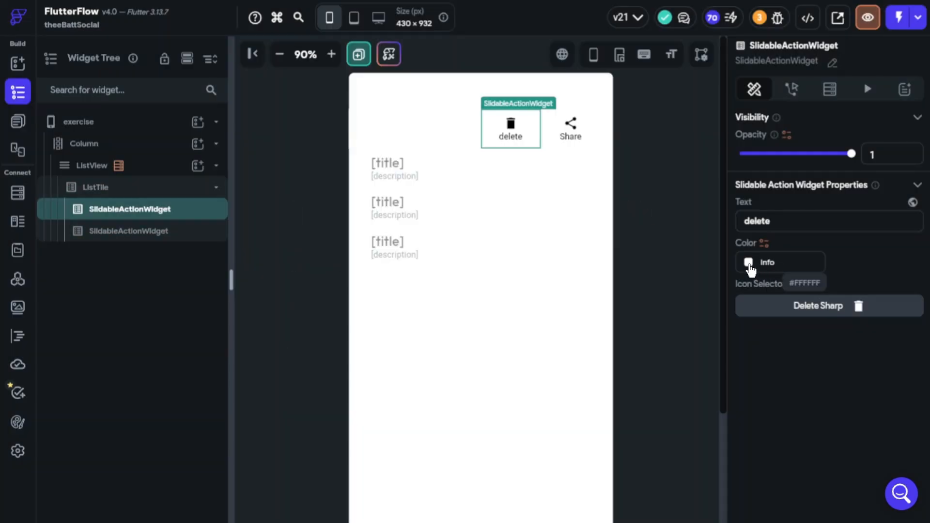
click(791, 88)
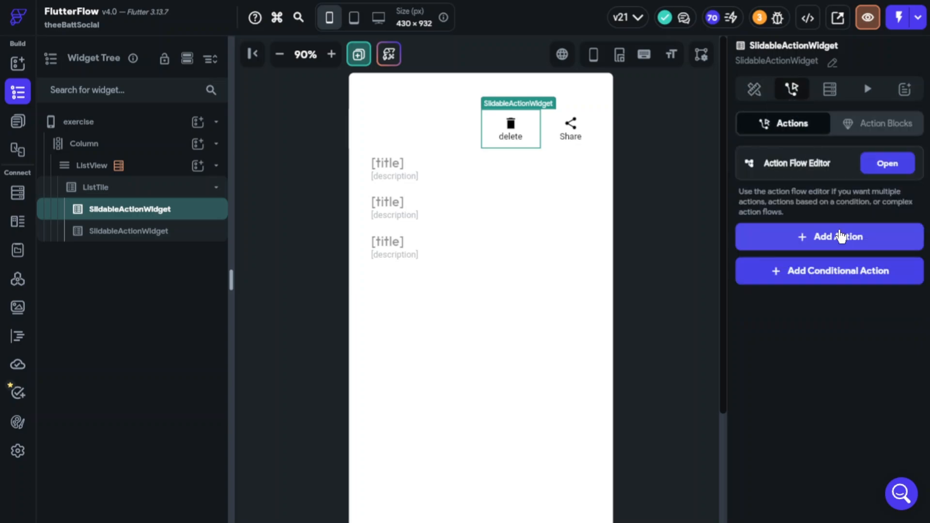
On tap, run Firestore Delete Document on the examples document's reference.
click(830, 237)
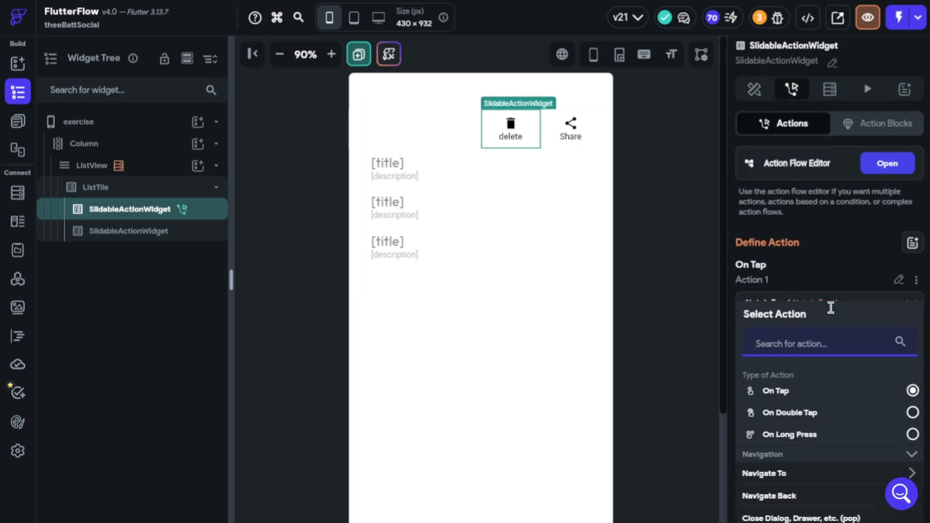
text(delet)
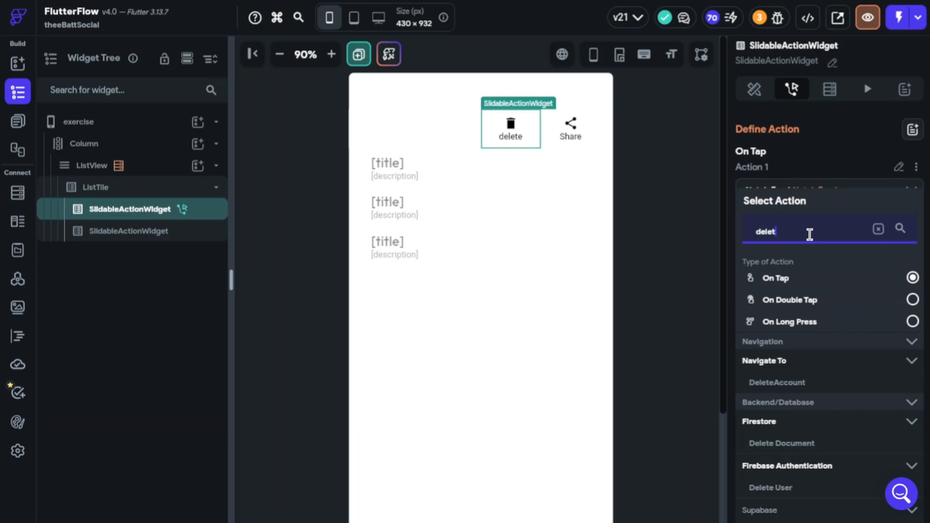
click(780, 444)
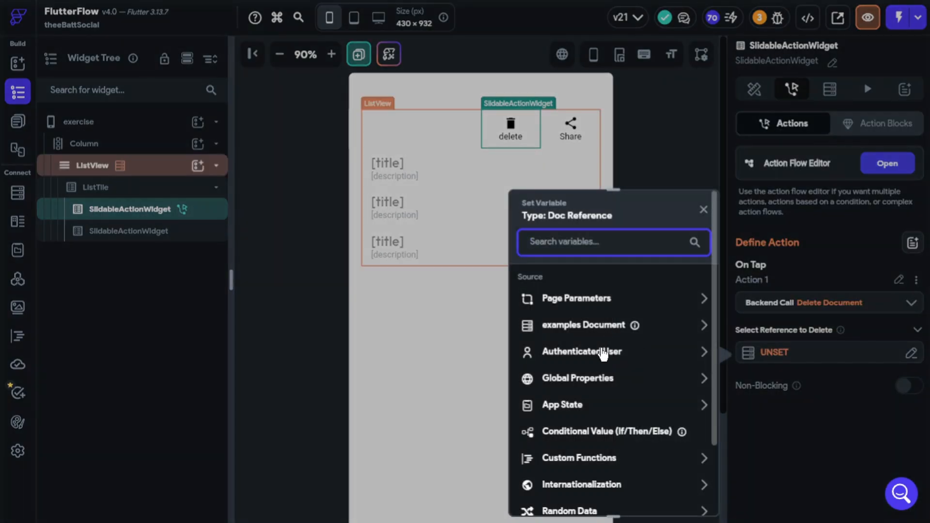
click(583, 325)
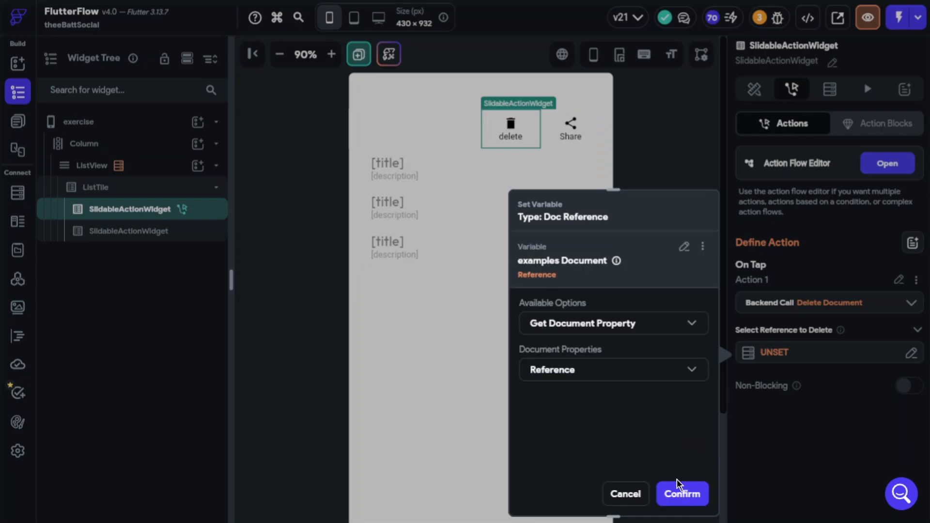
click(682, 493)
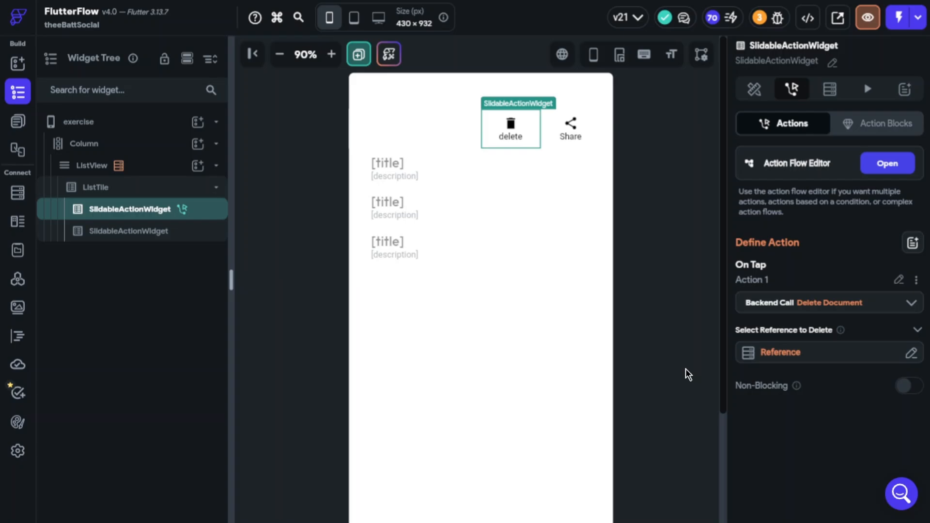
mouse_move(758, 110)
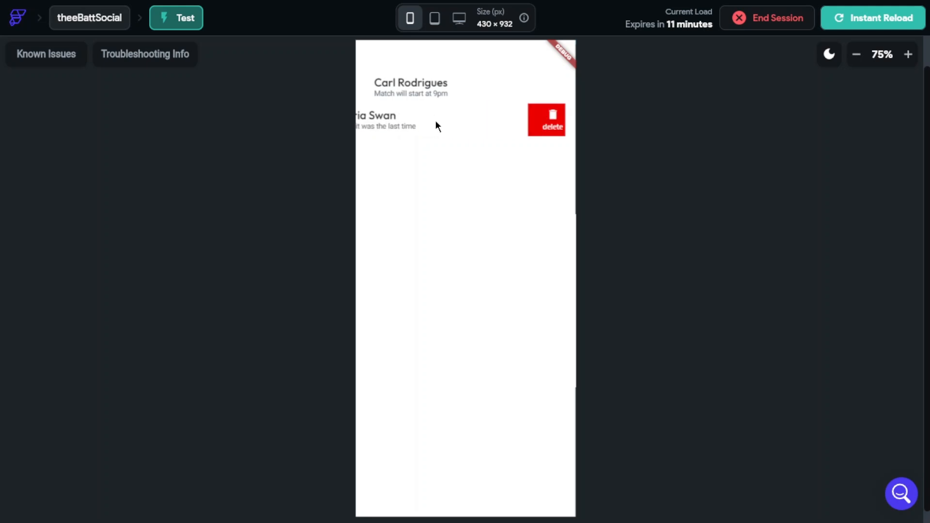
Delete the second list item's document with its red delete action.
click(547, 120)
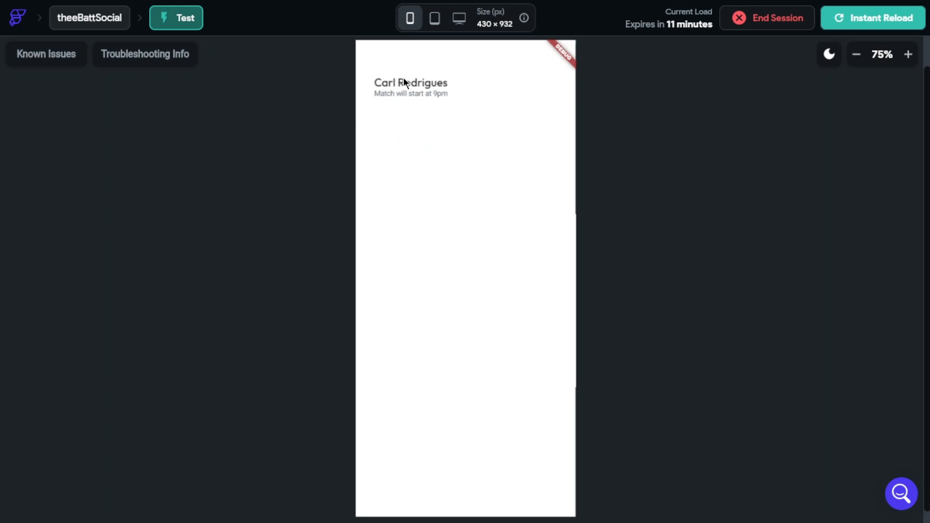